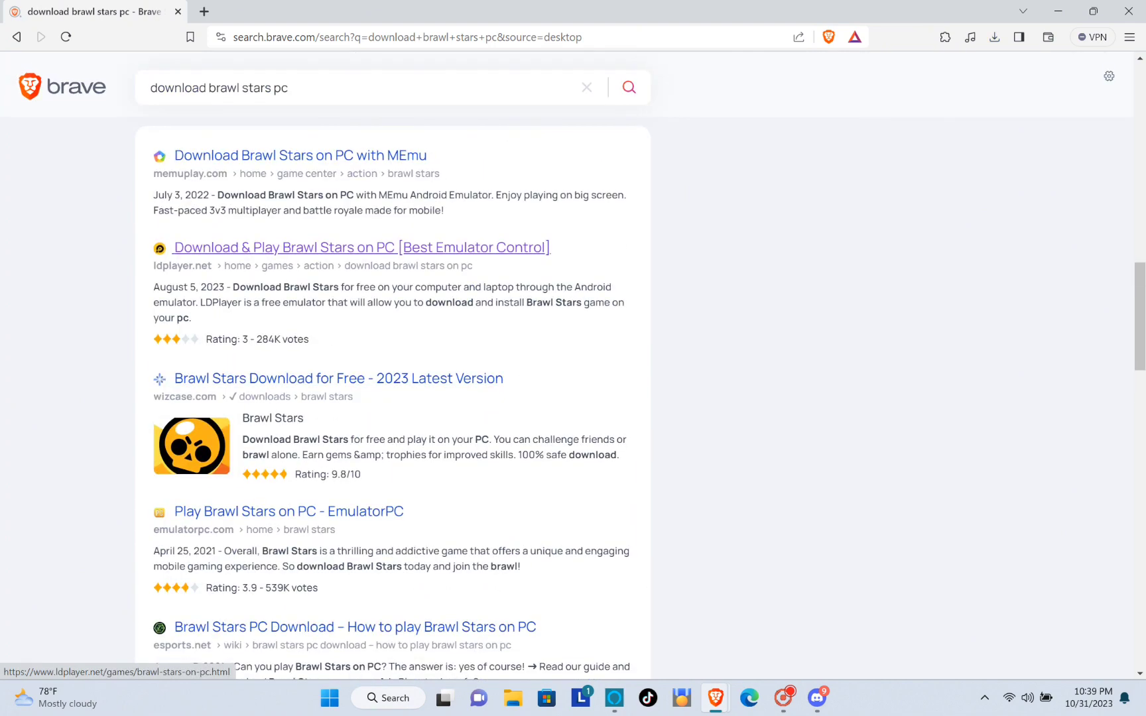
Step: Follow the ldplayer.net result 'Download & Play Brawl Stars on PC' from the search
left_click(361, 246)
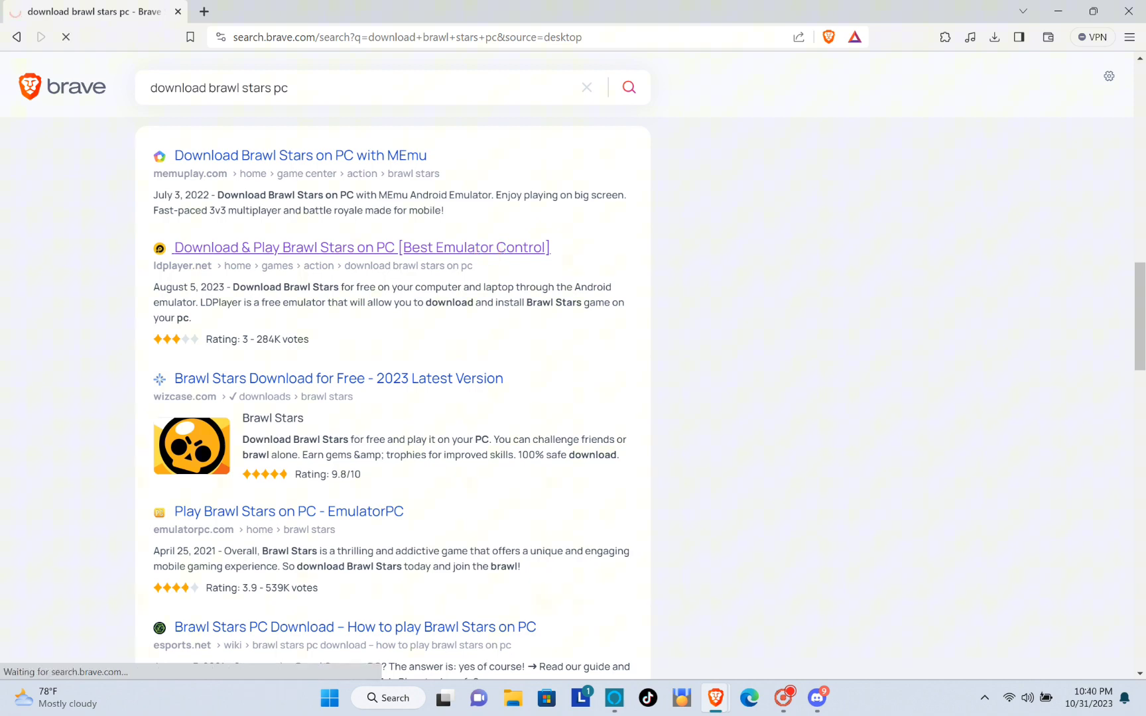
Step: Request the LDPlayer emulator download via the yellow 'Download Brawl Stars on PC' button
left_click(360, 247)
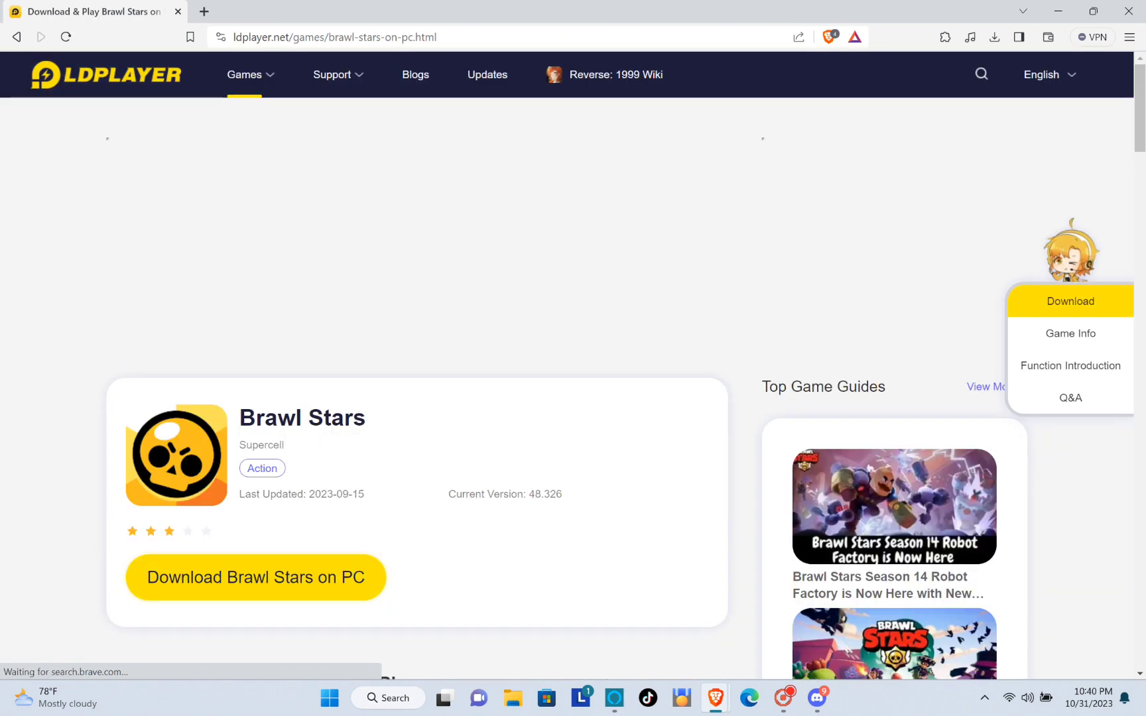
scroll("down", 3)
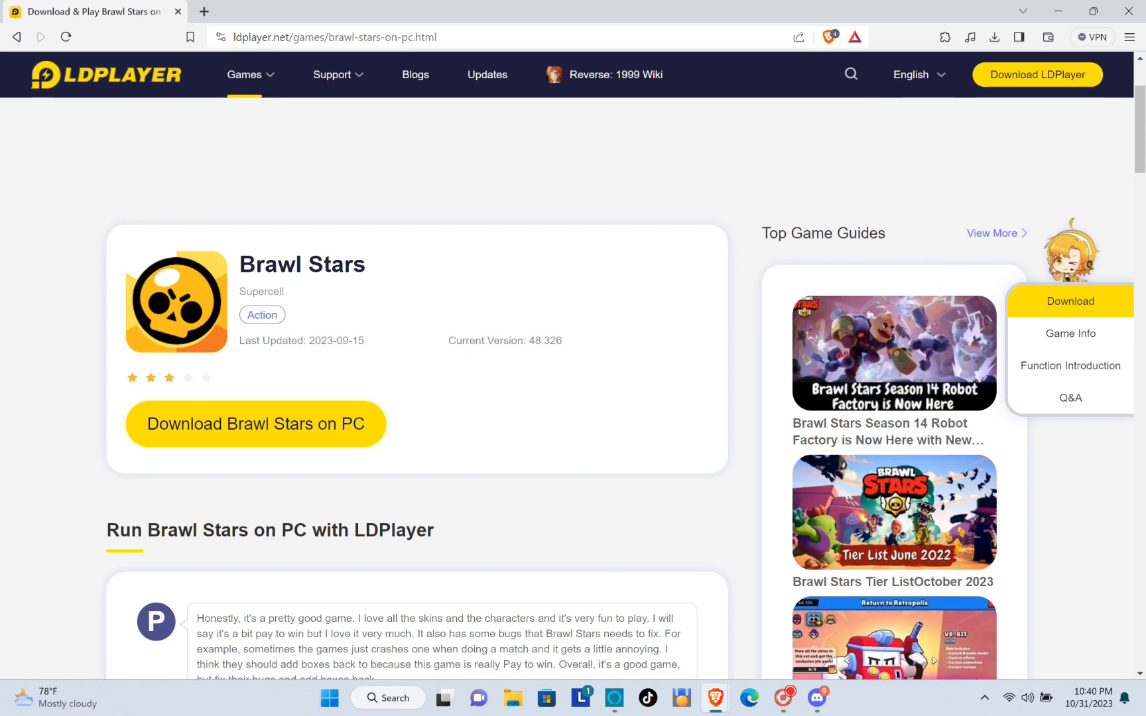
left_click(993, 37)
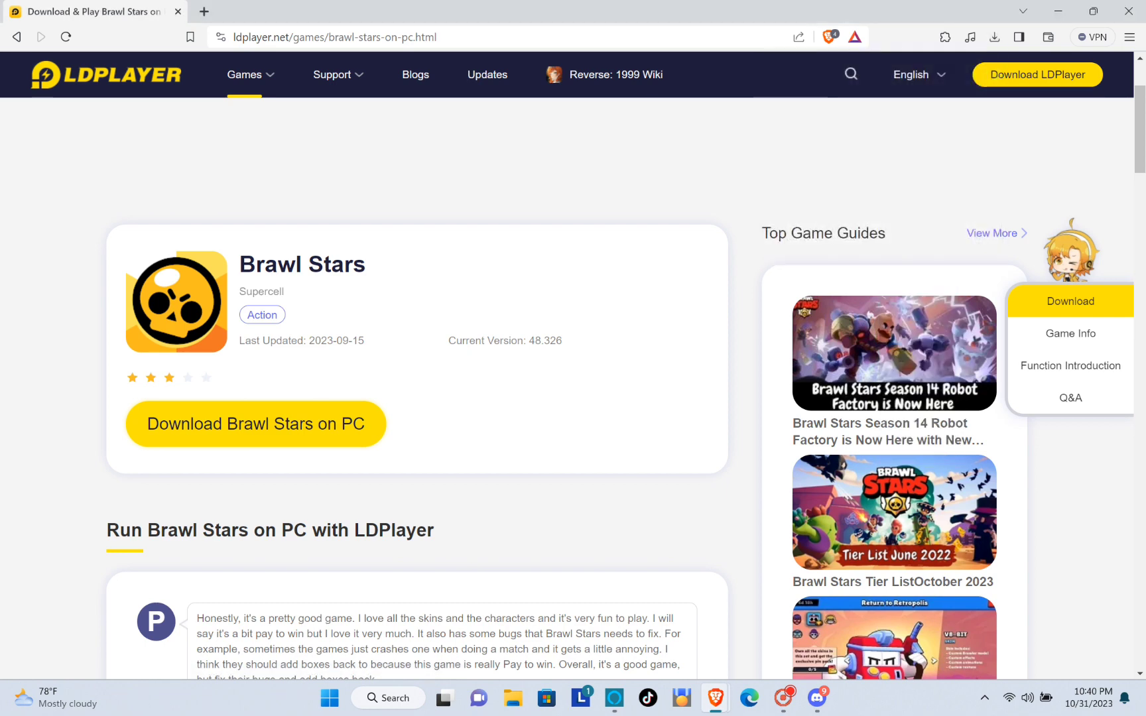
Step: Launch the downloaded LDPlayer 9 installer and start the installation
left_click(256, 424)
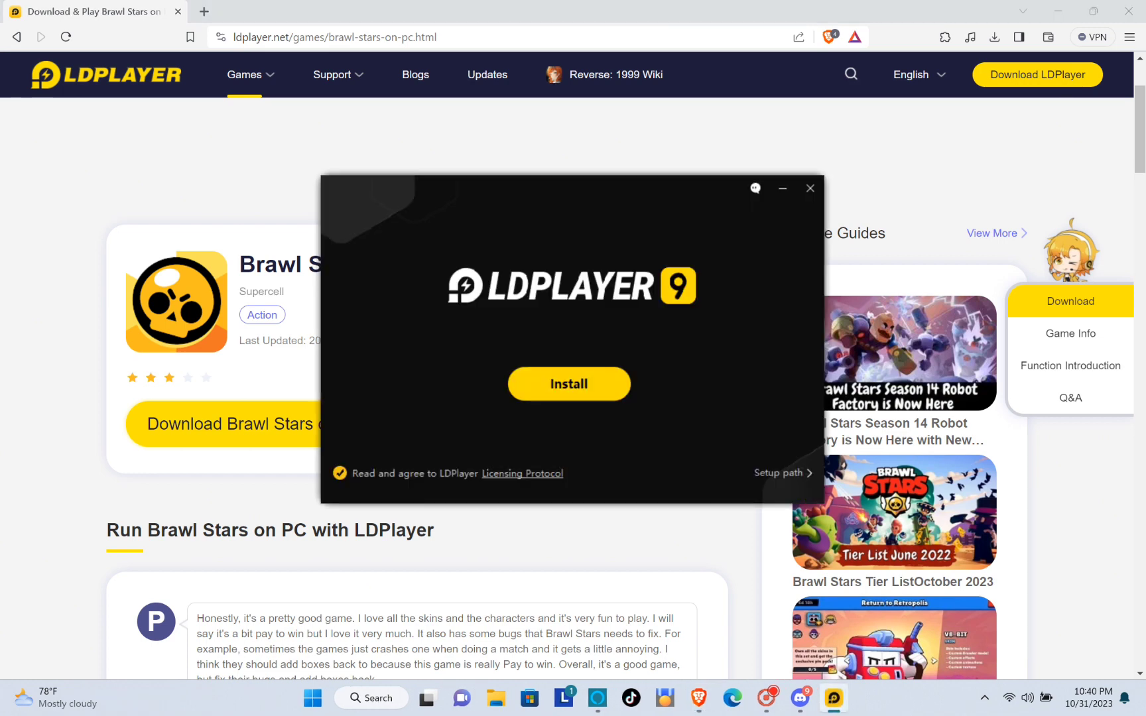
left_click(569, 383)
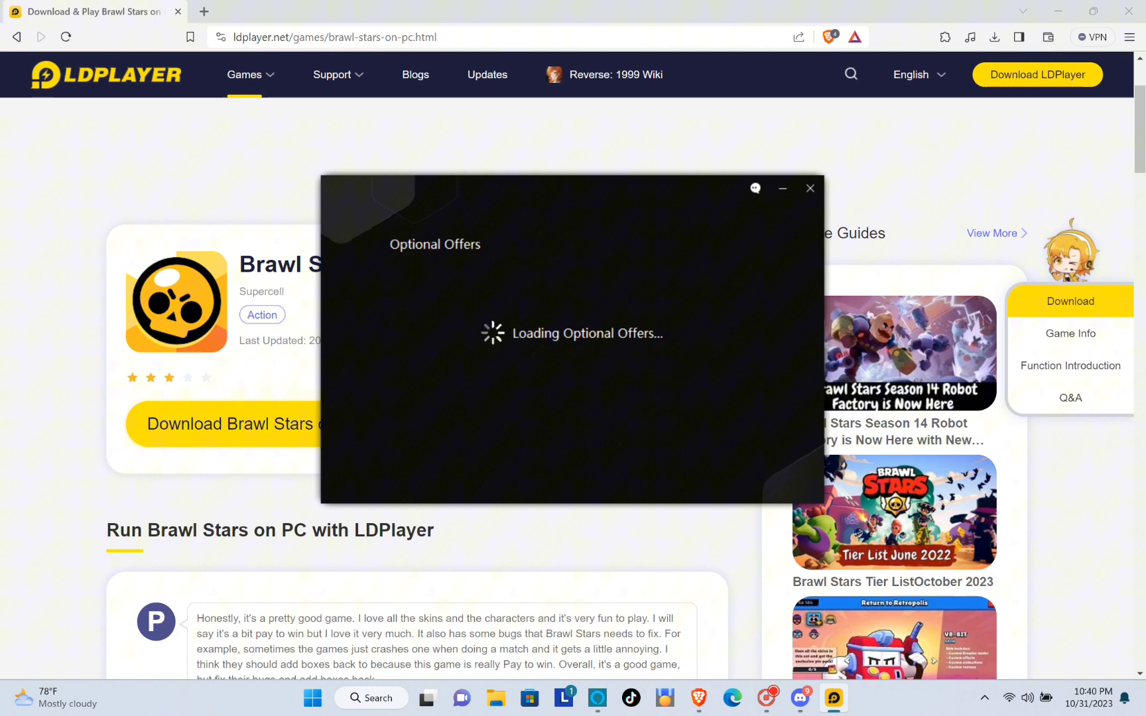